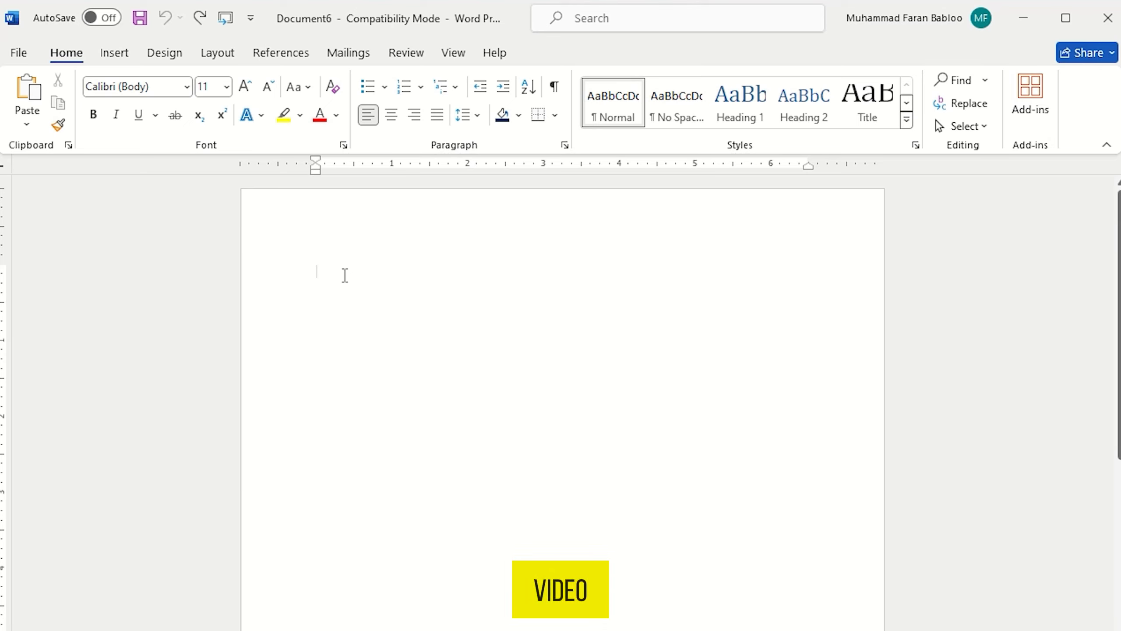
Type the heading 'How To Combine Word Documents Into One', then insert text from another Word file
{"action": "type", "text": "How To Combine Word Documents Into One"}
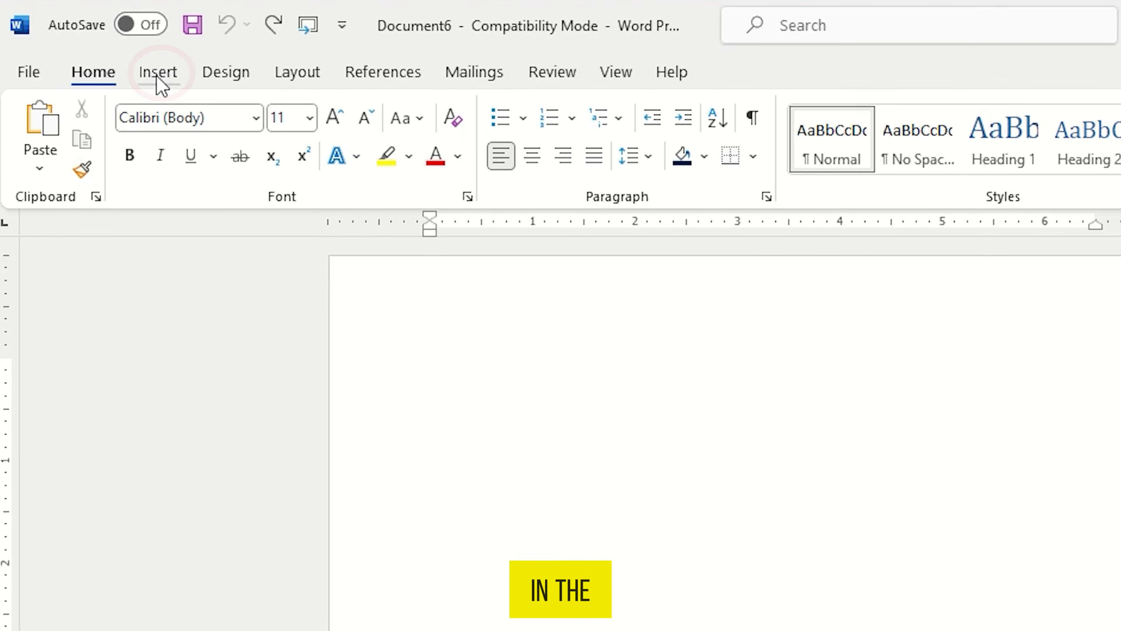
{"action": "left_click", "coordinate": [158, 71]}
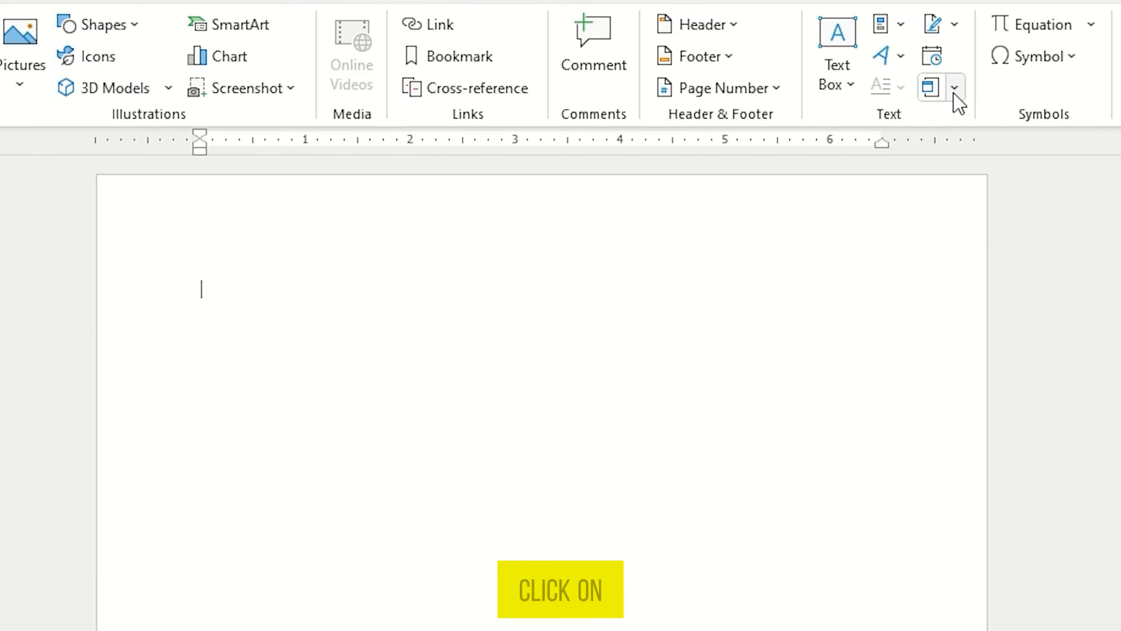
{"action": "left_click", "coordinate": [954, 88]}
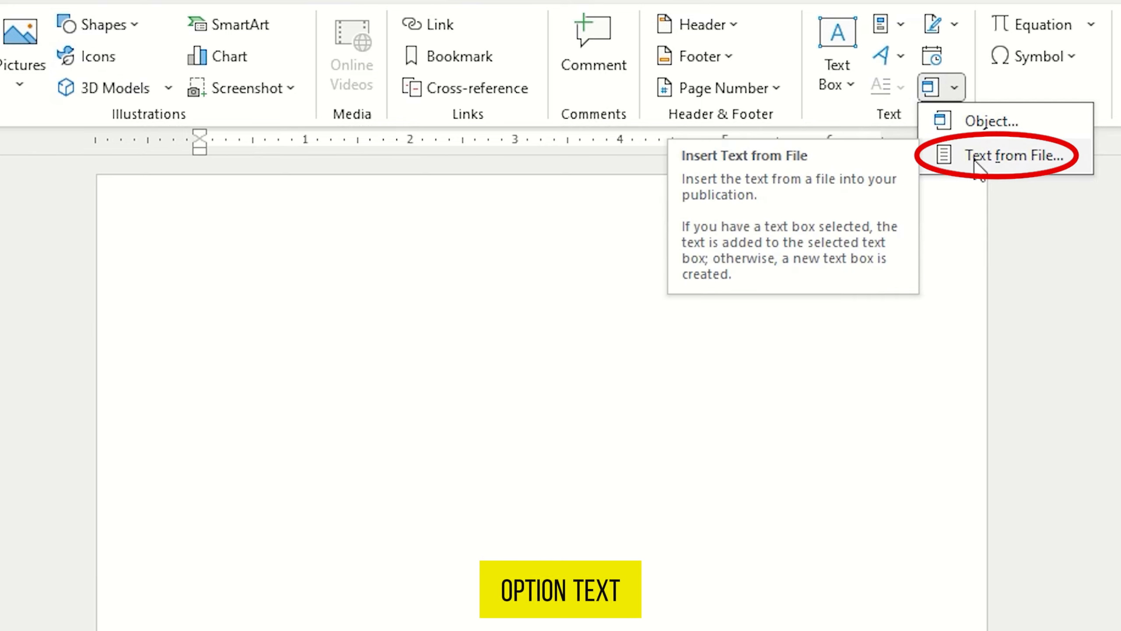
{"action": "left_click", "coordinate": [1015, 155]}
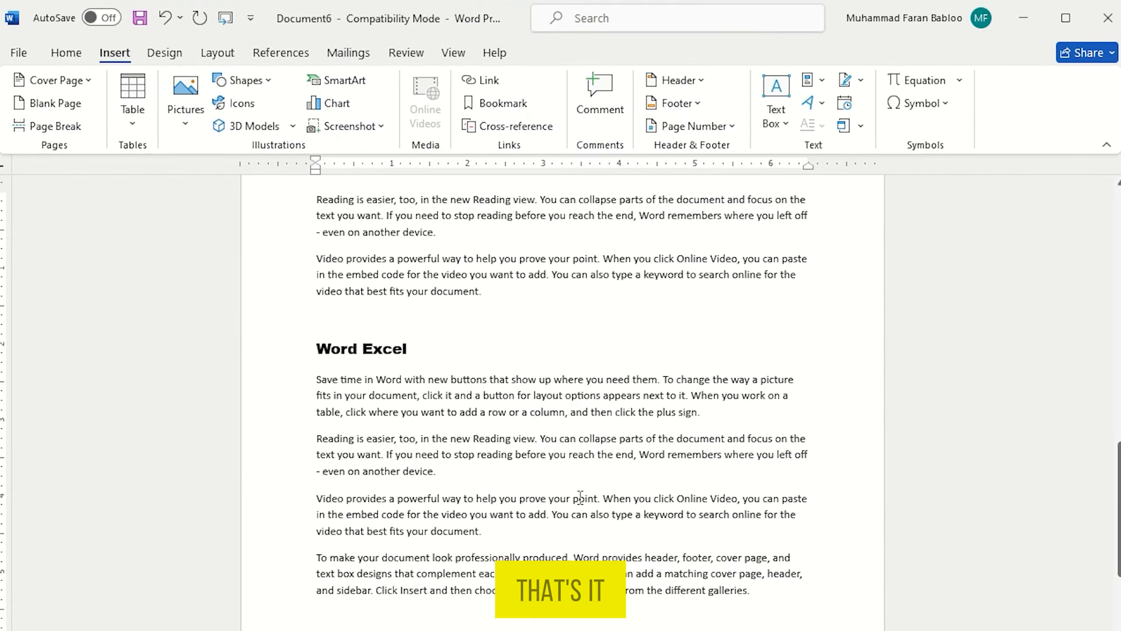
{"action": "scroll", "scroll_direction": "down", "scroll_amount": 3}
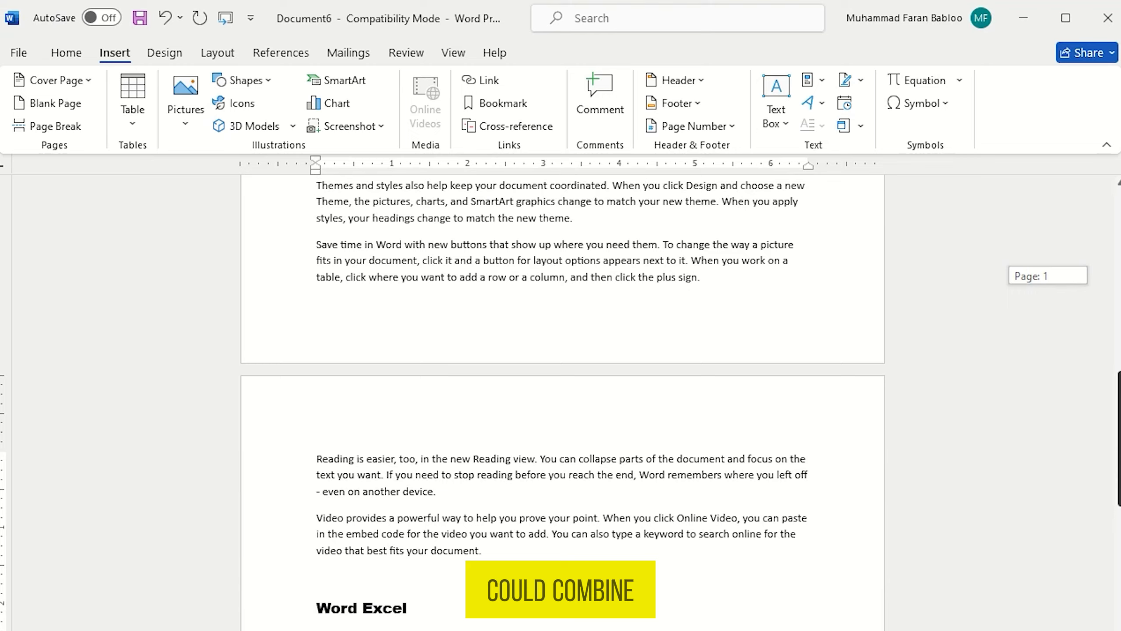
{"action": "scroll", "scroll_direction": "down", "scroll_amount": 3}
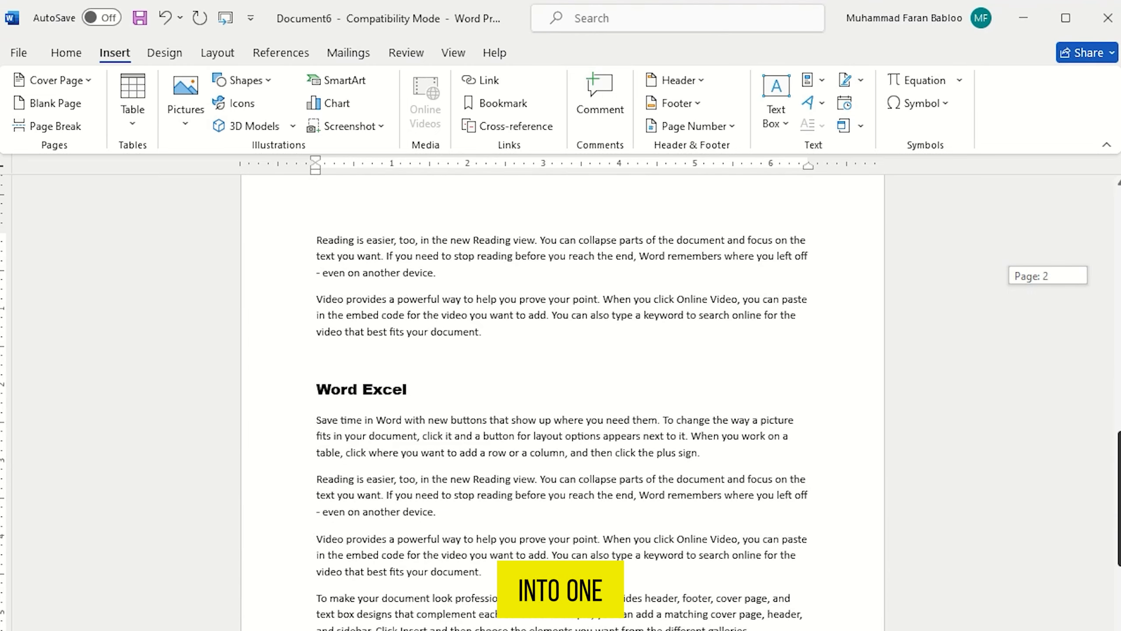